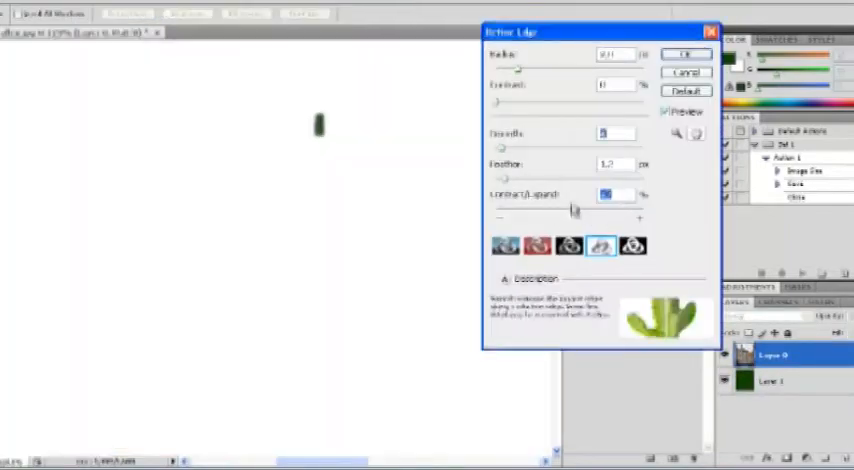
Confirm the Refine Edge dialog with its current Radius, Contrast, Smooth, Feather and Contract/Expand values.
{"action": "left_click", "coordinate": [688, 54]}
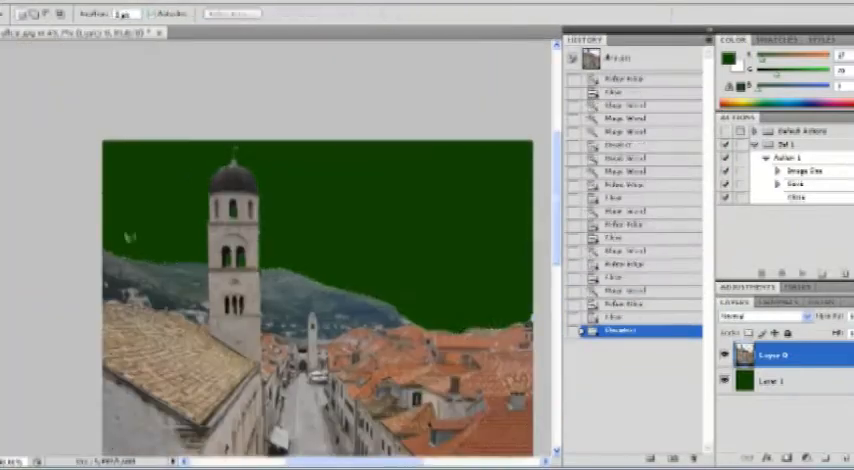